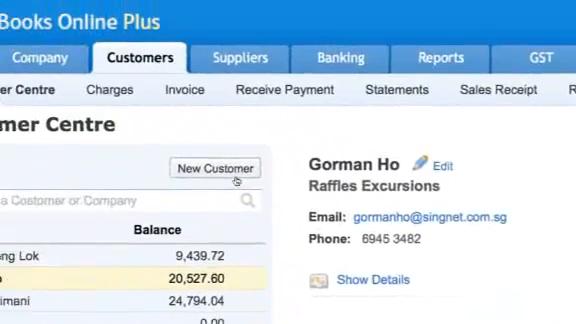
left_click(214, 168)
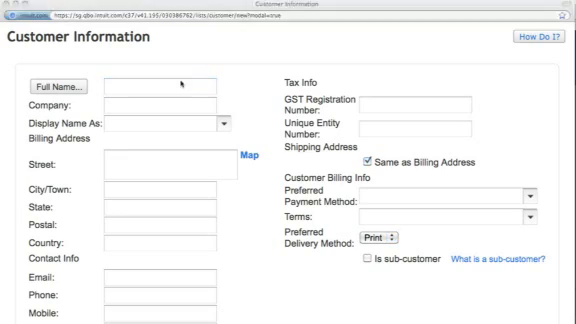
type("New way")
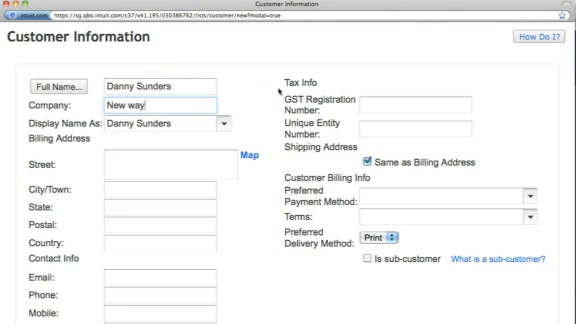
type("Singapore")
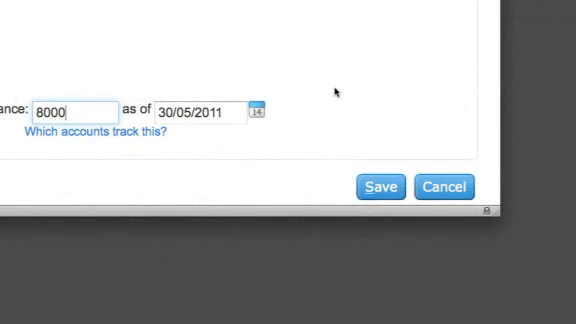
left_click(380, 187)
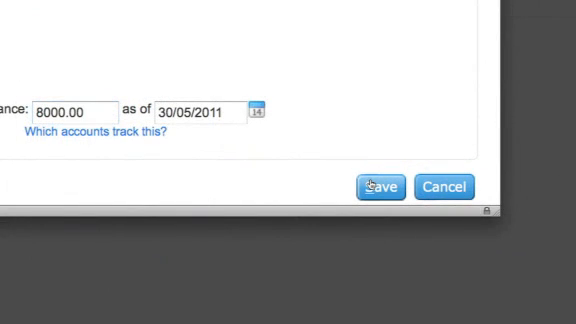
left_click(380, 187)
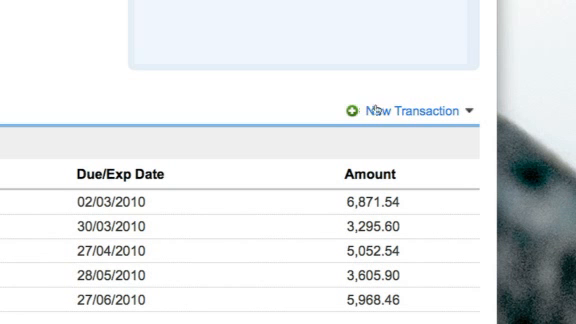
mouse_move(405, 114)
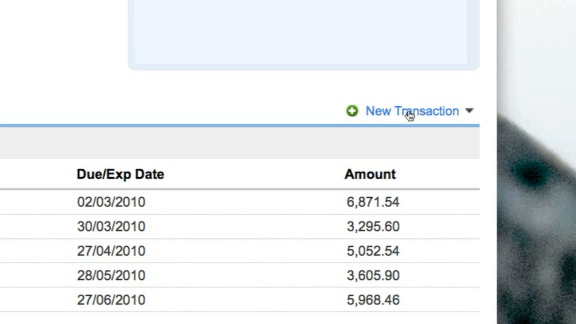
- Create invoice 1014 dated 30/05/2011 for the customer and save it
left_click(410, 110)
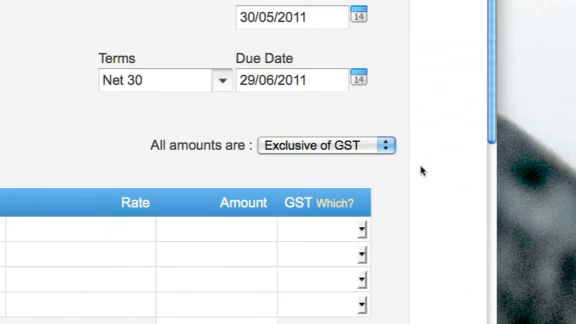
scroll("up", 3)
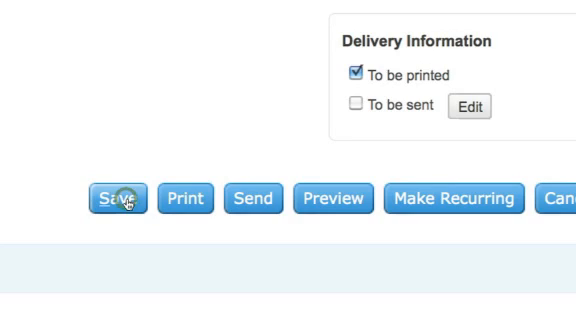
left_click(117, 198)
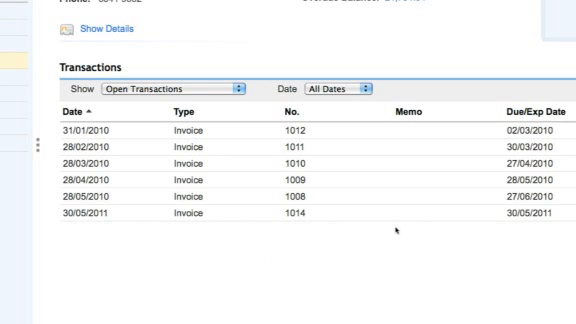